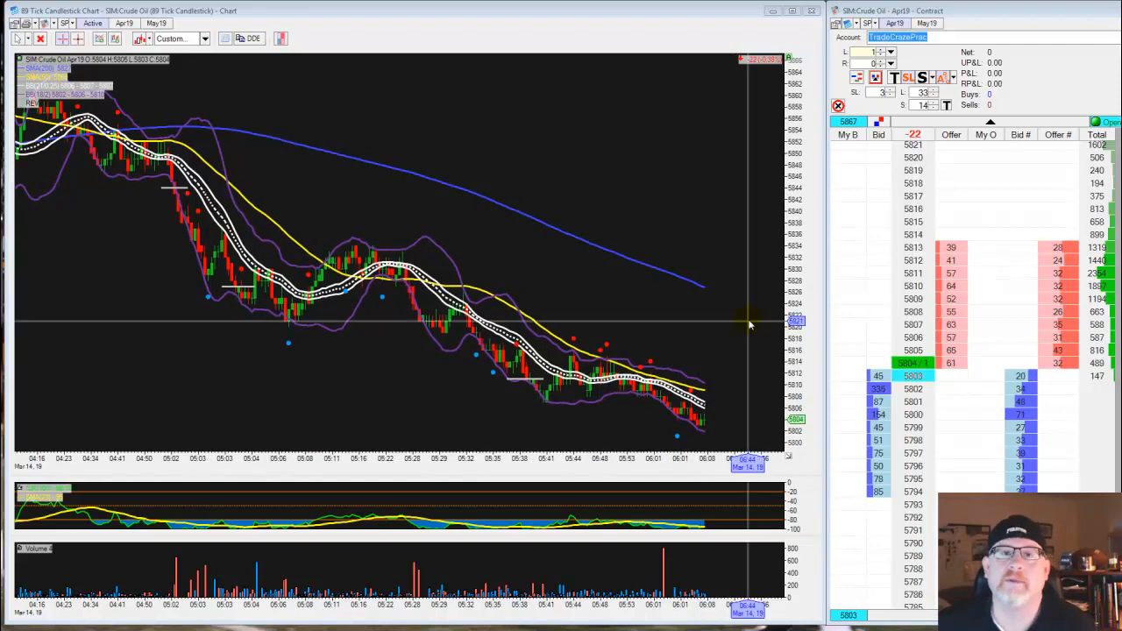
mouse_move(512, 404)
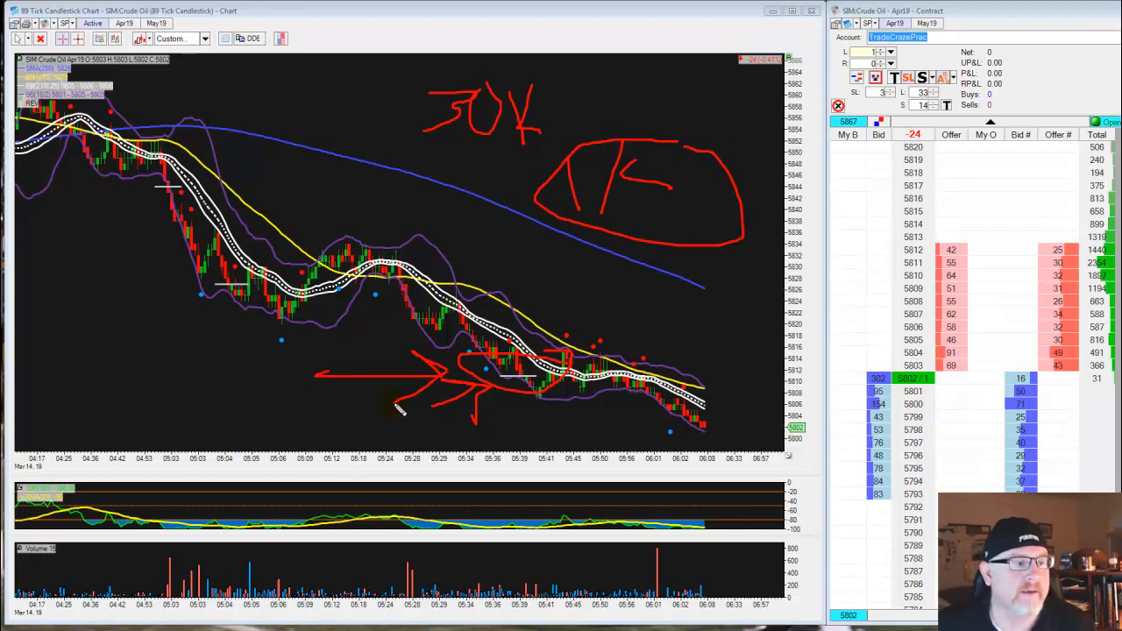
Draw a red mark beside the trade arrow and circle the volume spike near the latest bars
drag(582, 249, 596, 336)
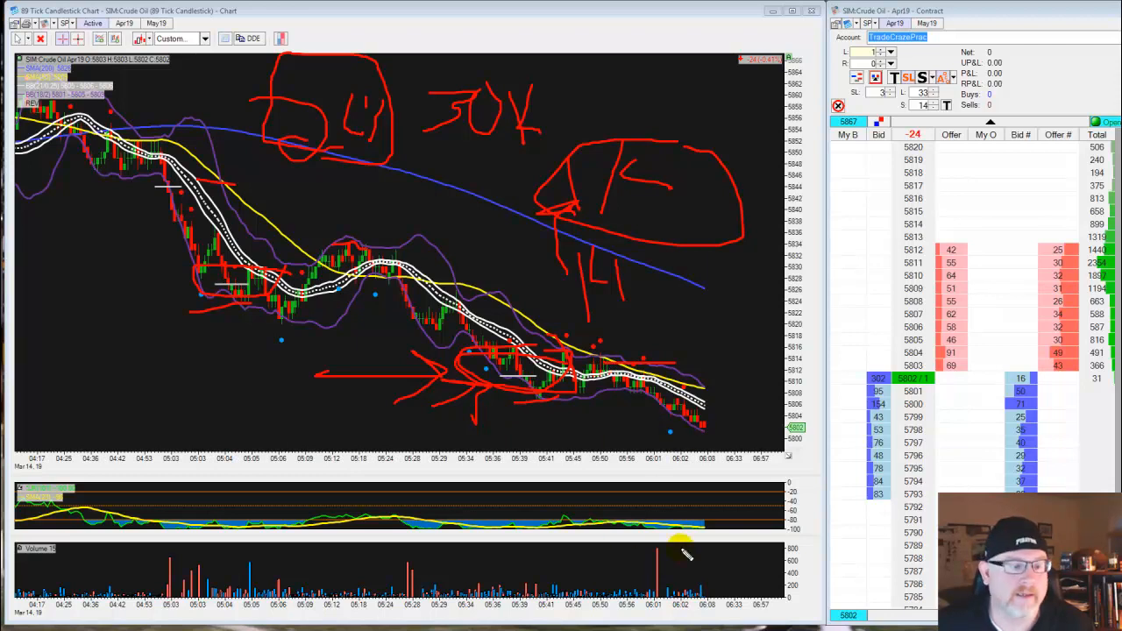
drag(692, 534, 631, 578)
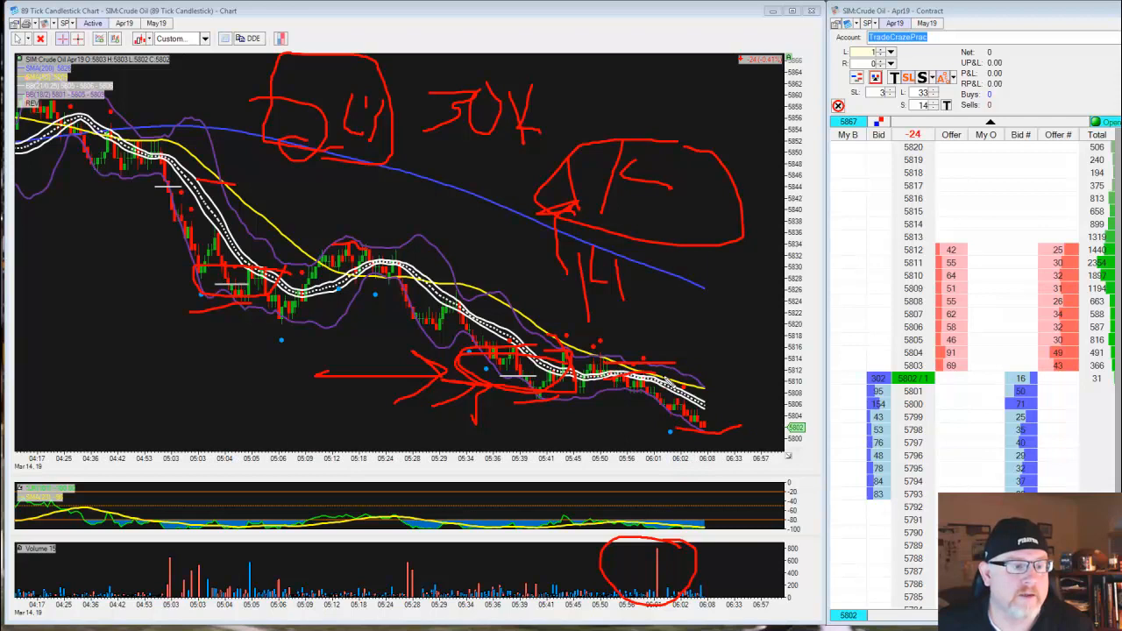
mouse_move(710, 441)
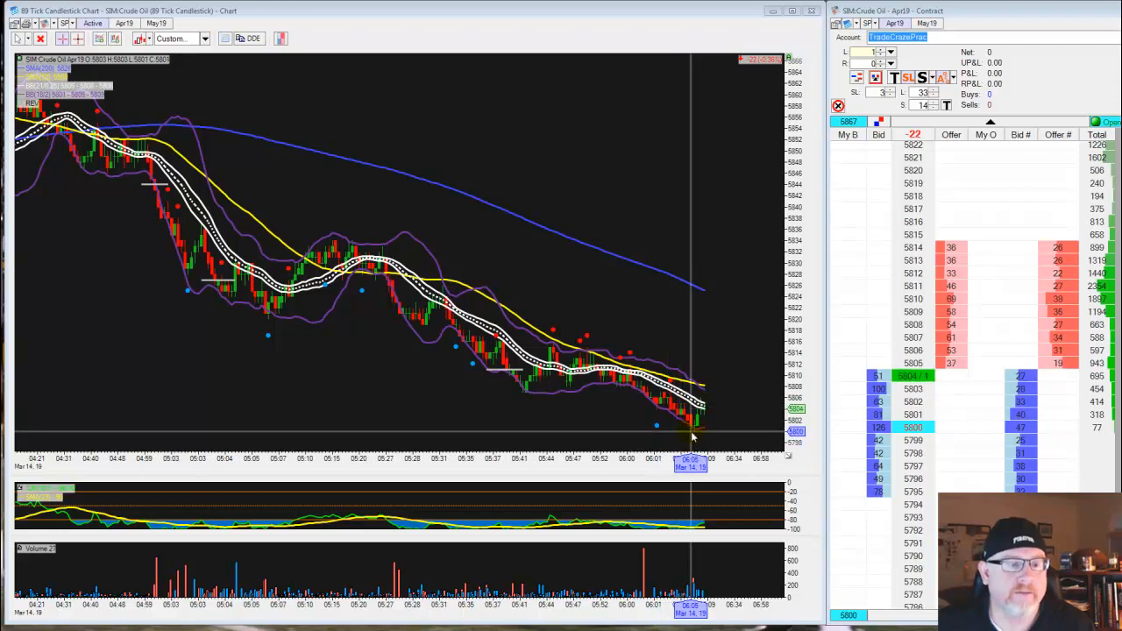
mouse_move(510, 382)
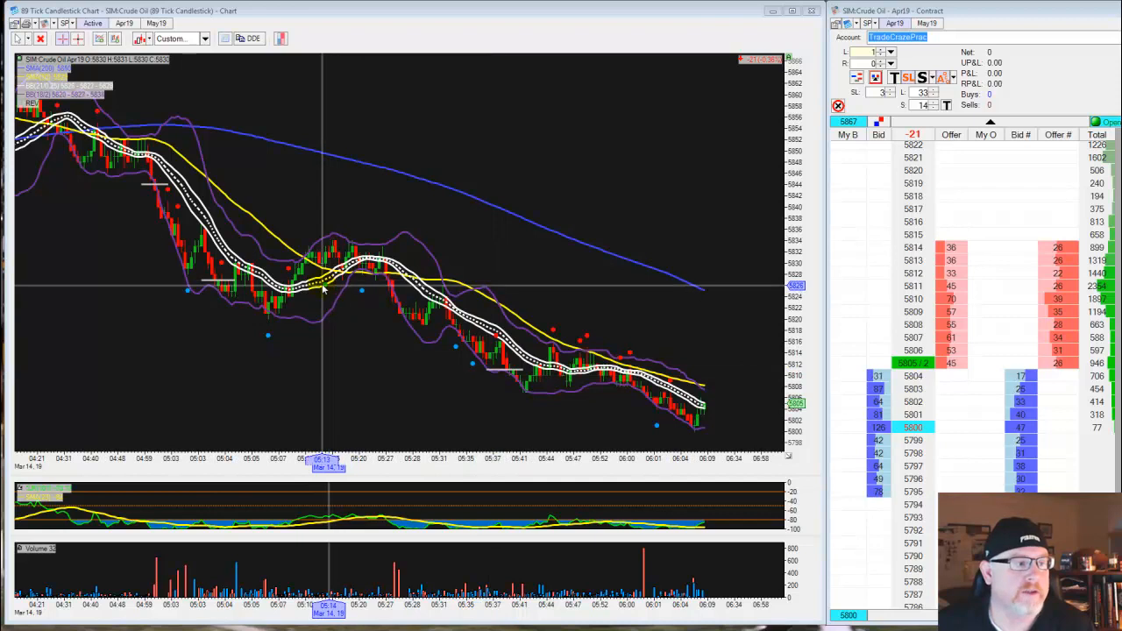
mouse_move(575, 360)
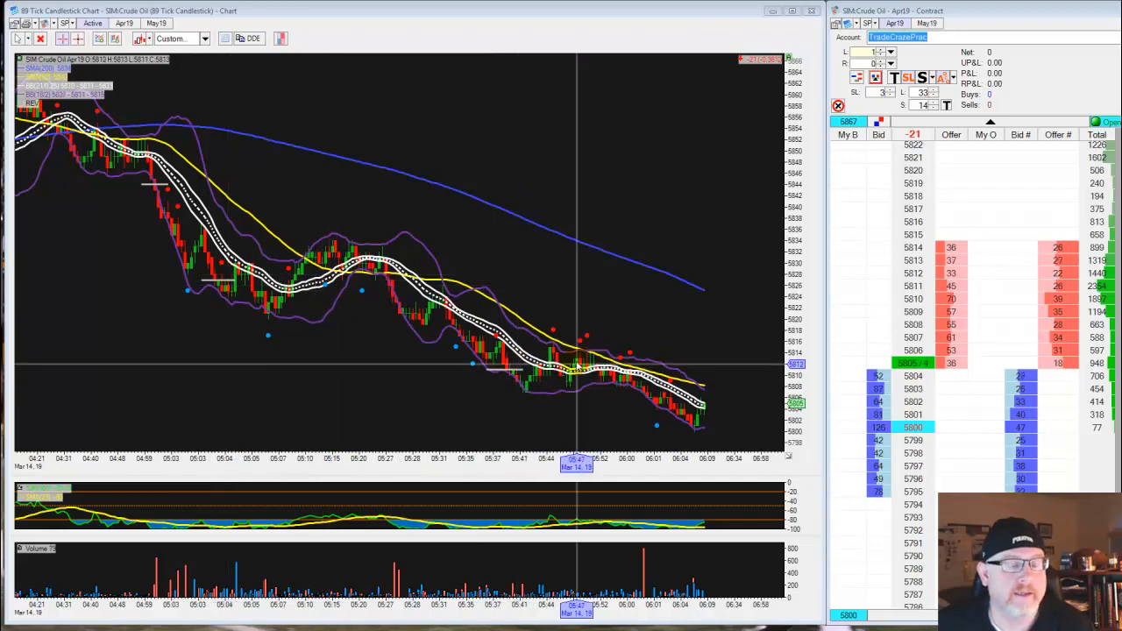
mouse_move(708, 295)
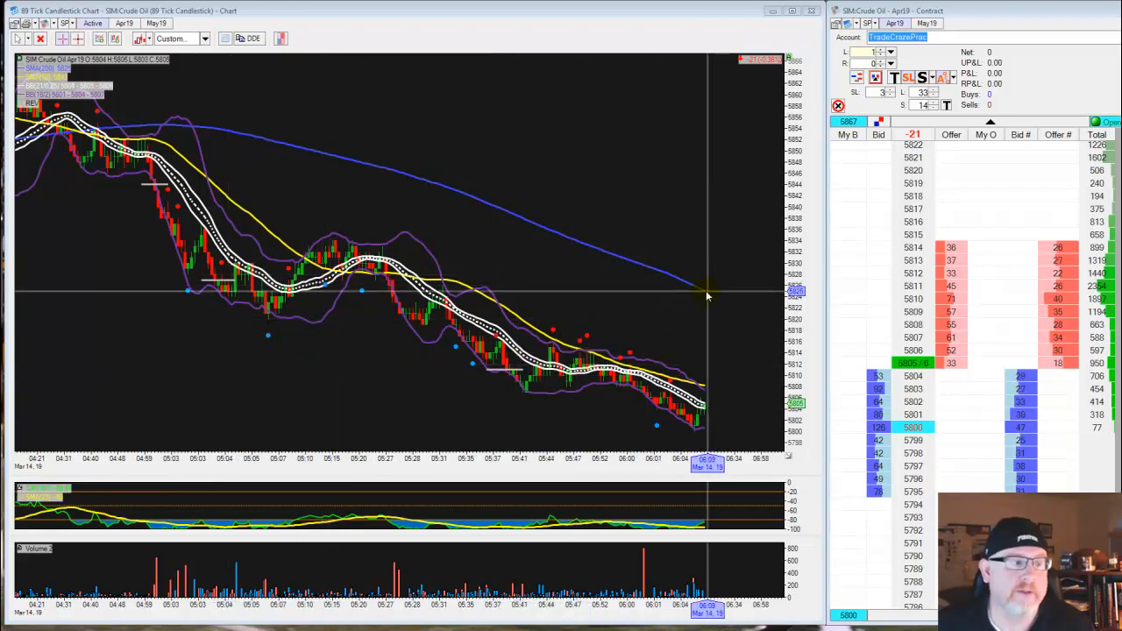
mouse_move(512, 189)
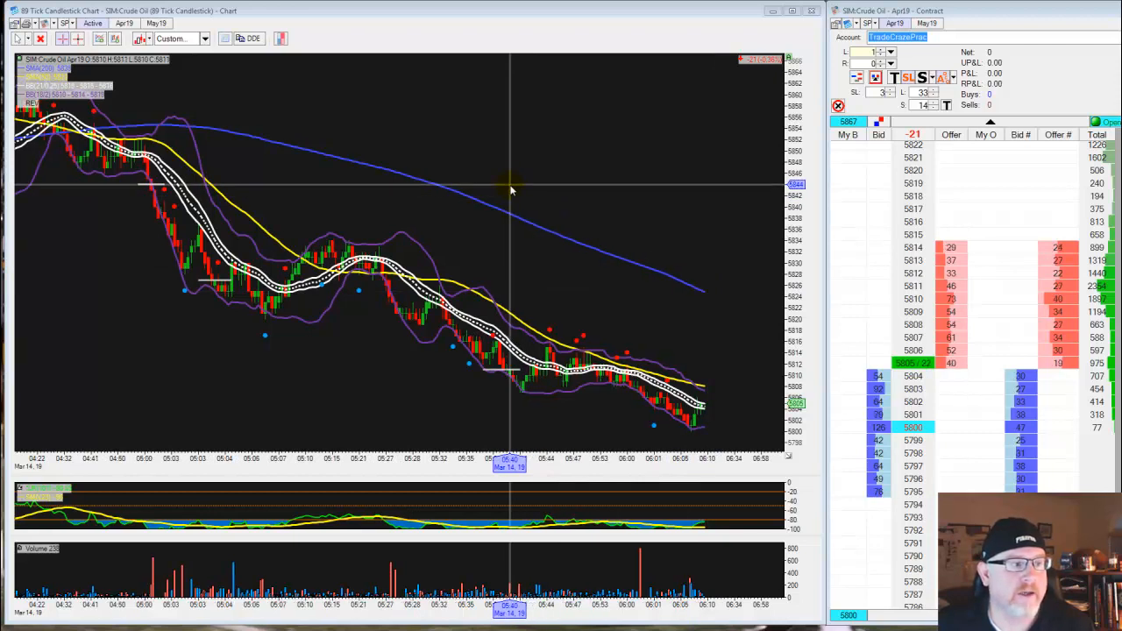
mouse_move(652, 377)
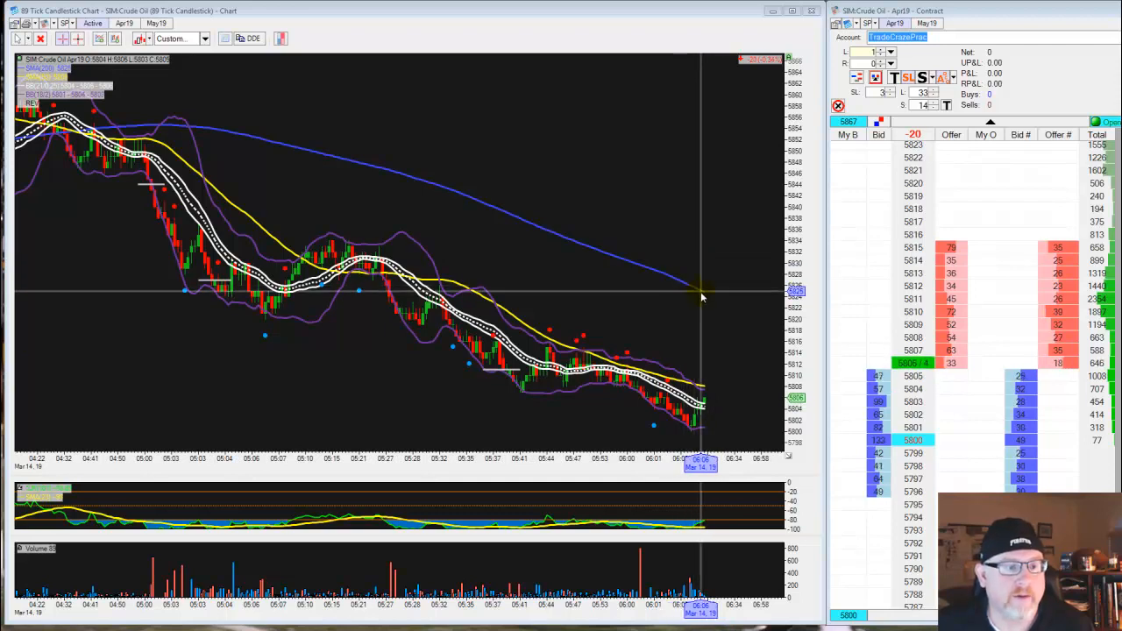
mouse_move(694, 256)
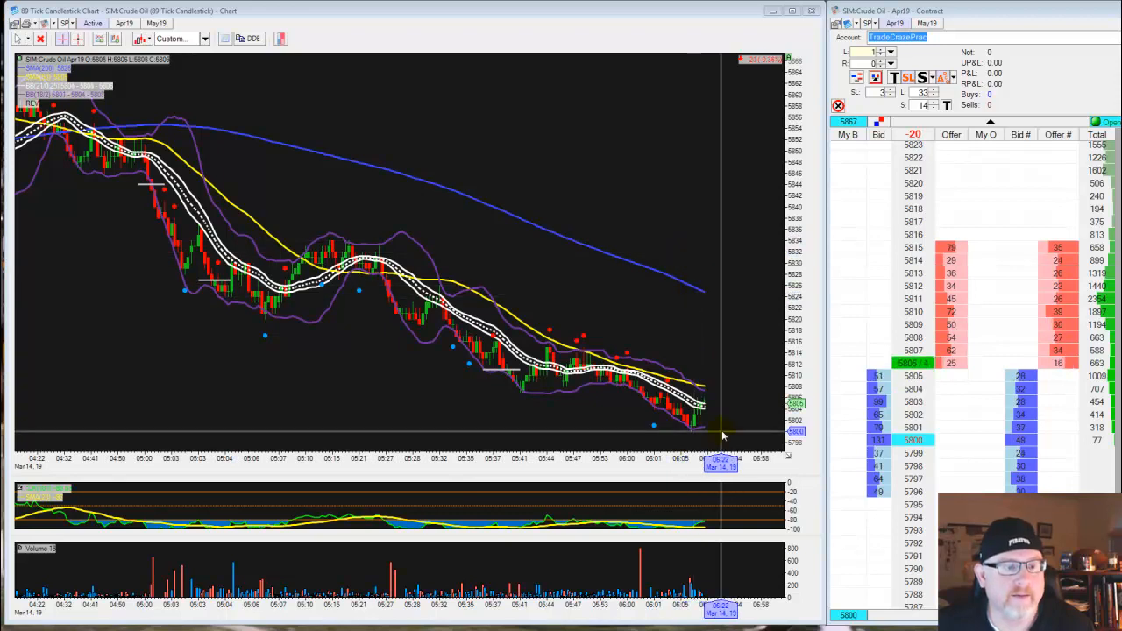
mouse_move(694, 301)
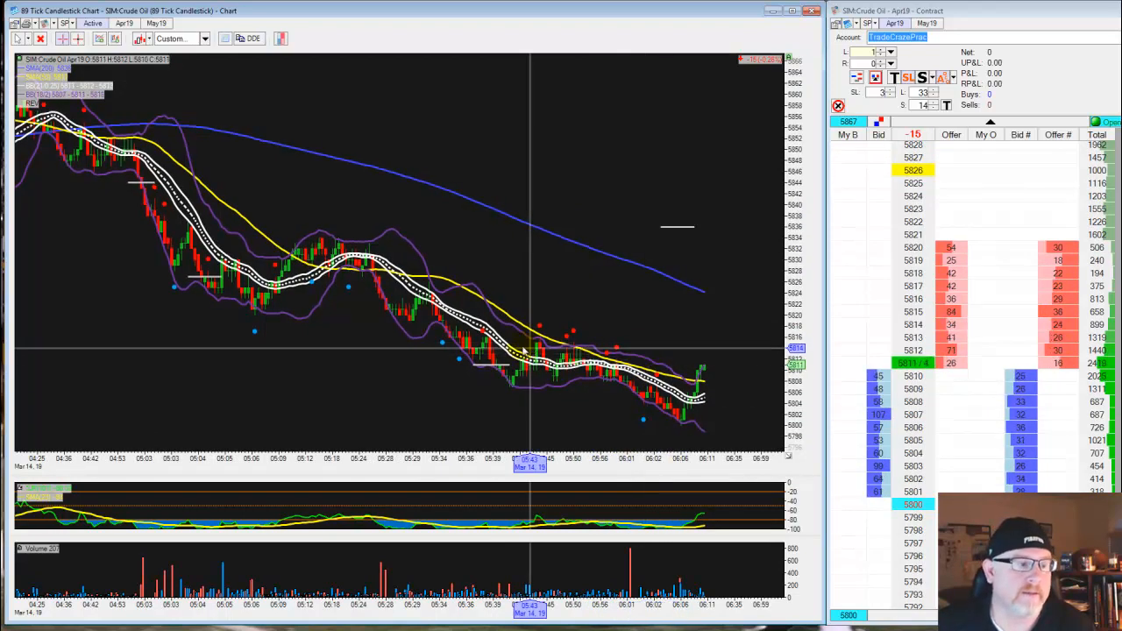
mouse_move(680, 227)
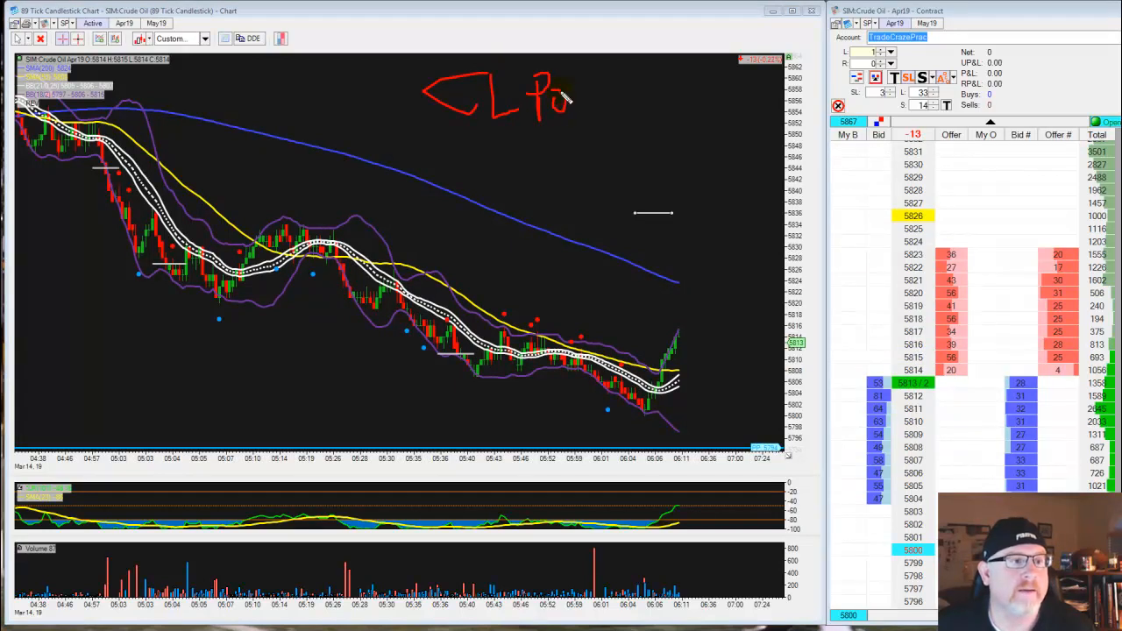
Write the 'CL Power 30K' note at the chart top and mark the recent upswing in red
drag(558, 96, 610, 119)
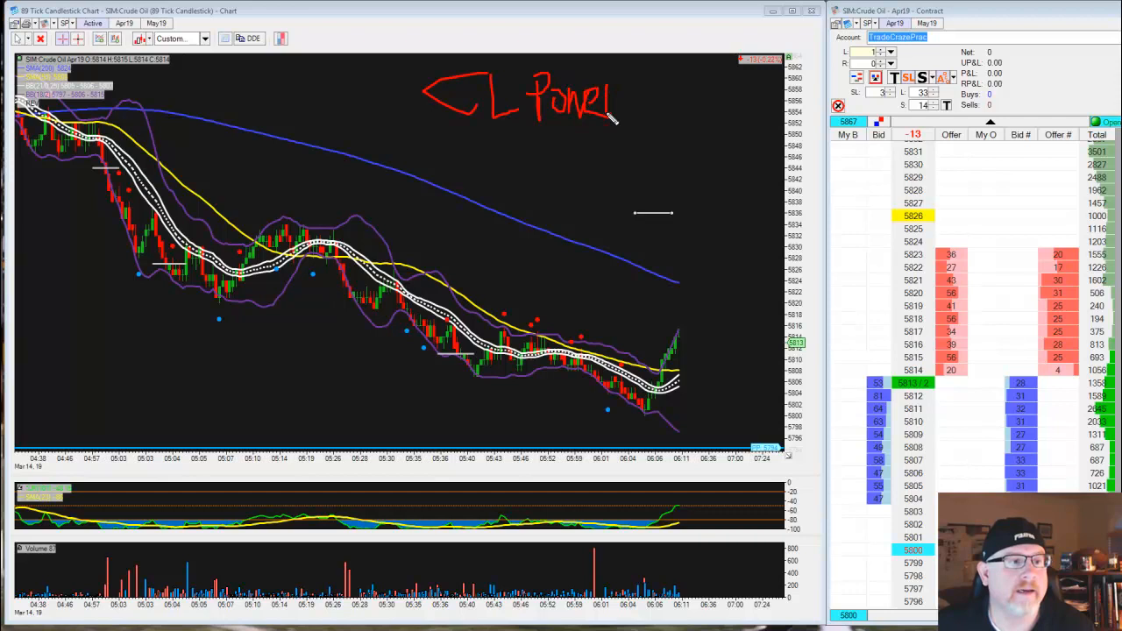
drag(547, 144, 596, 155)
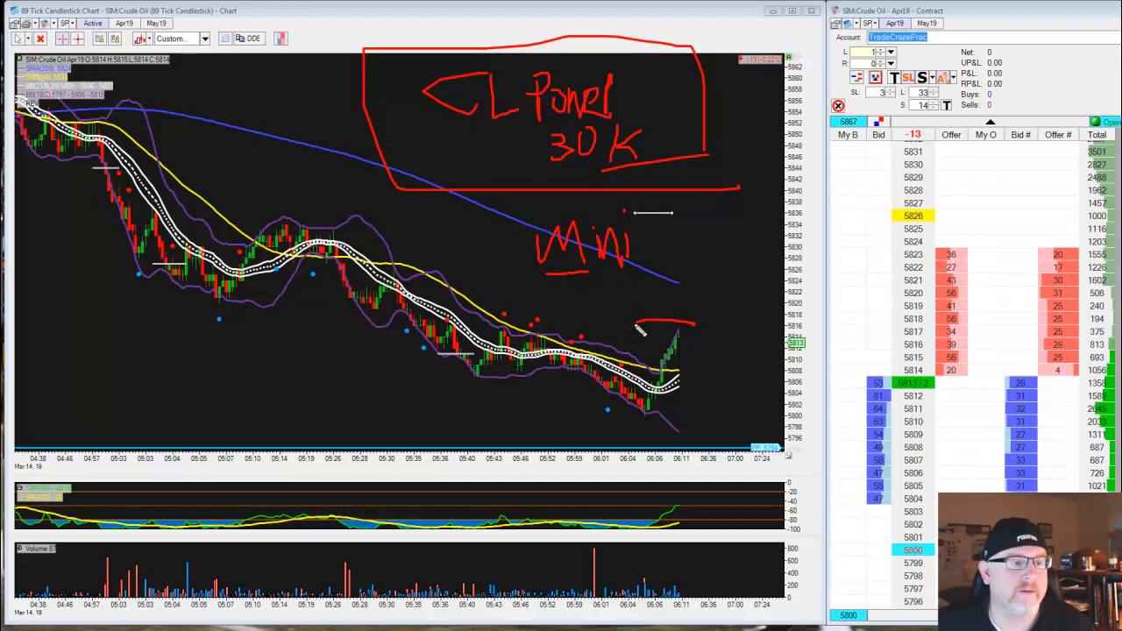
drag(674, 306, 614, 430)
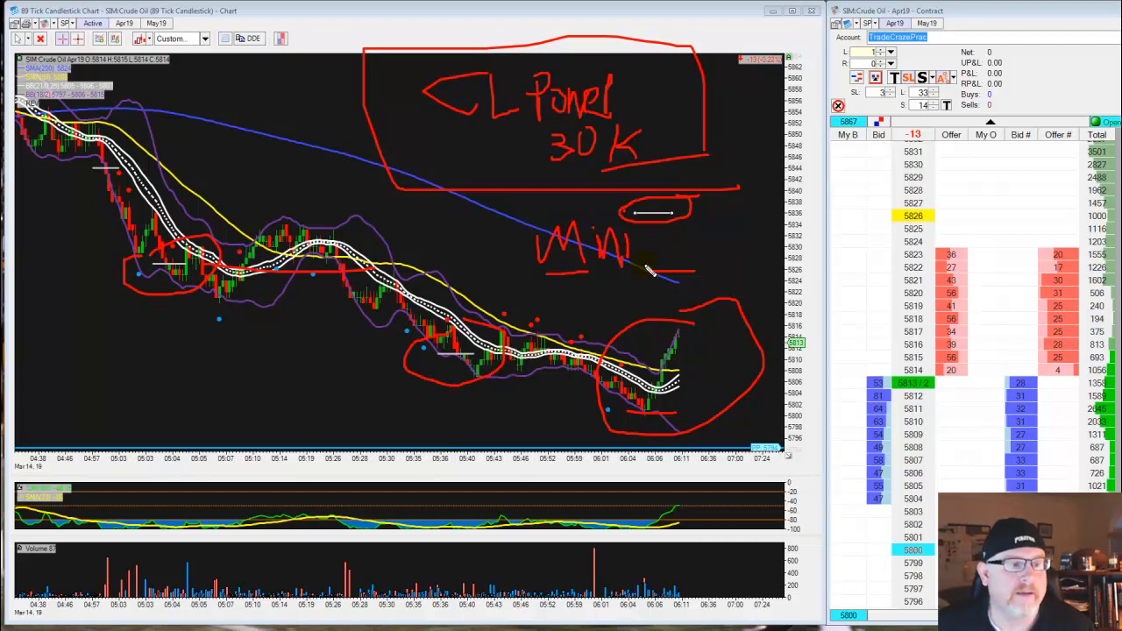
mouse_move(645, 217)
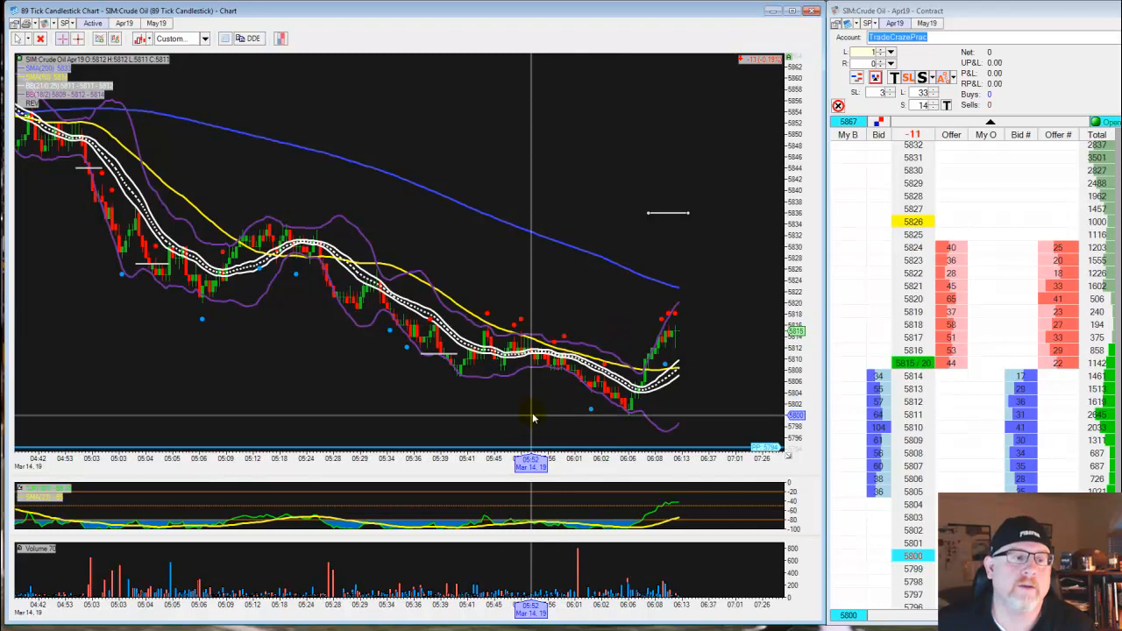
mouse_move(414, 377)
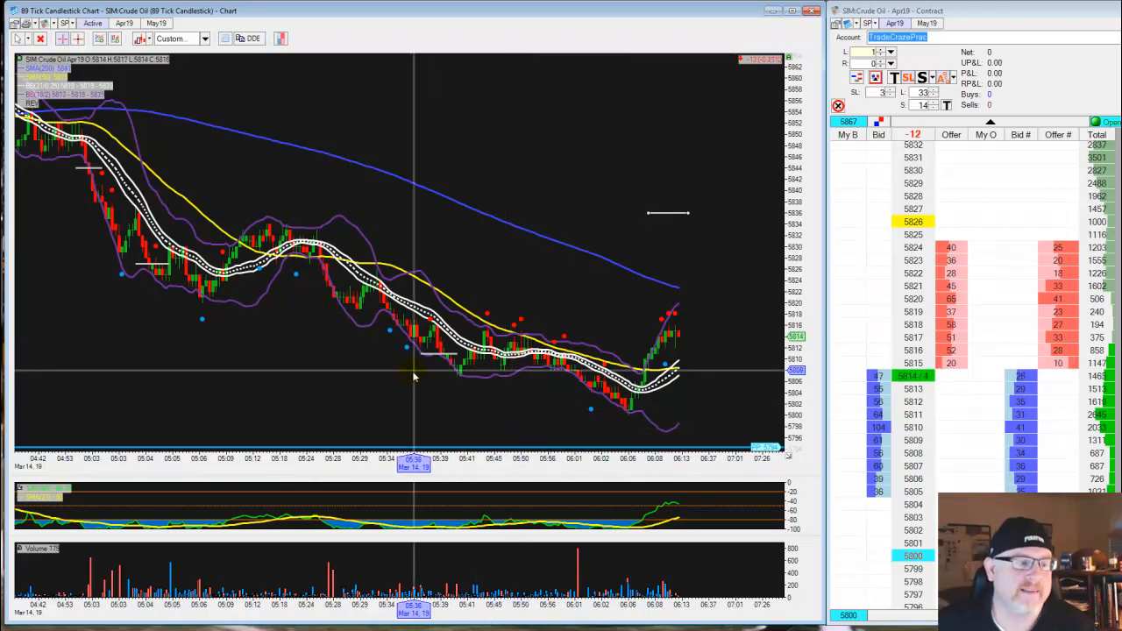